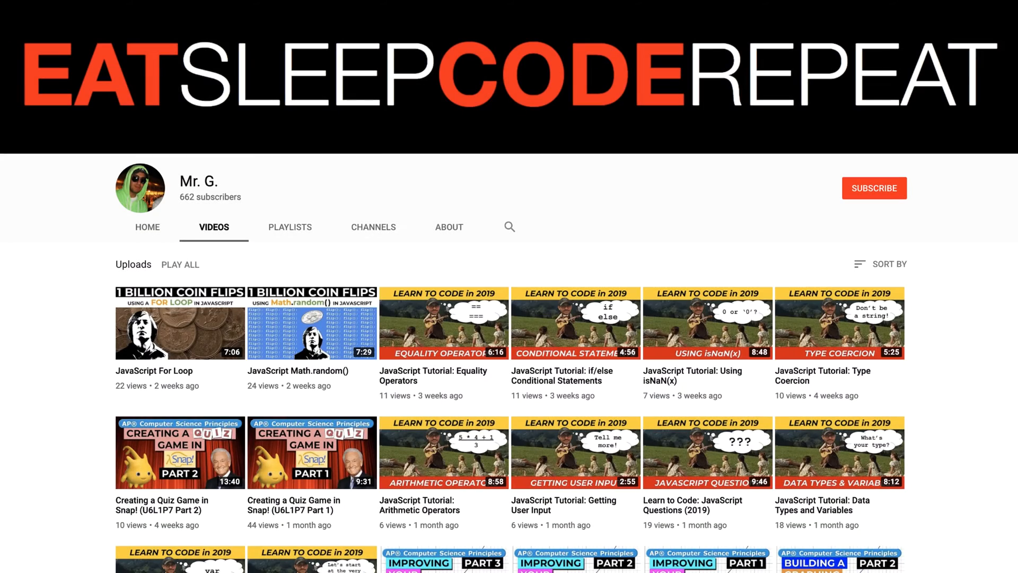
Add the Baseball 1 backdrop from the library so the cat stands on a baseball field.
{"action": "scroll", "scroll_direction": "down", "scroll_amount": 3}
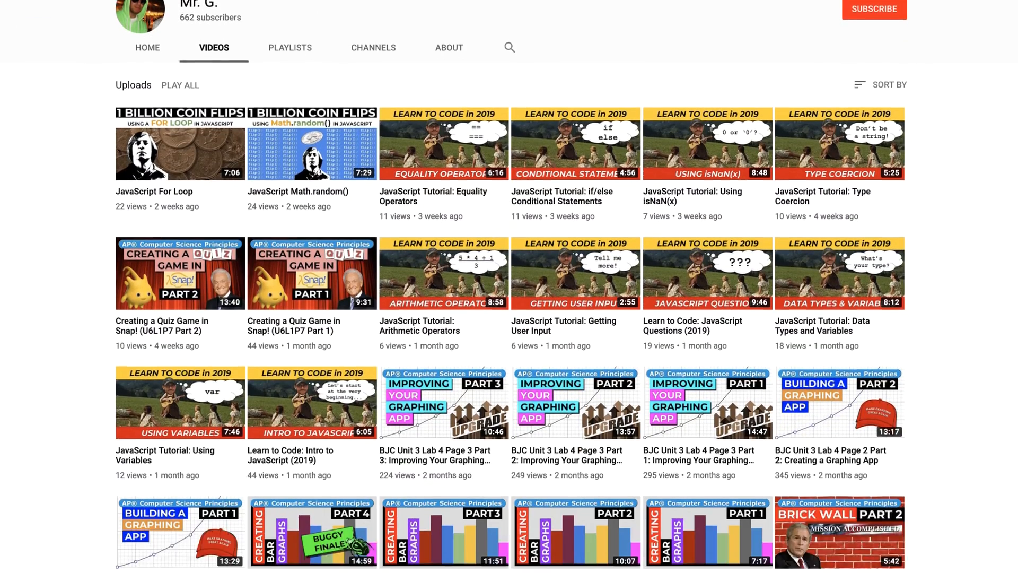
{"action": "scroll", "scroll_direction": "down", "scroll_amount": 3}
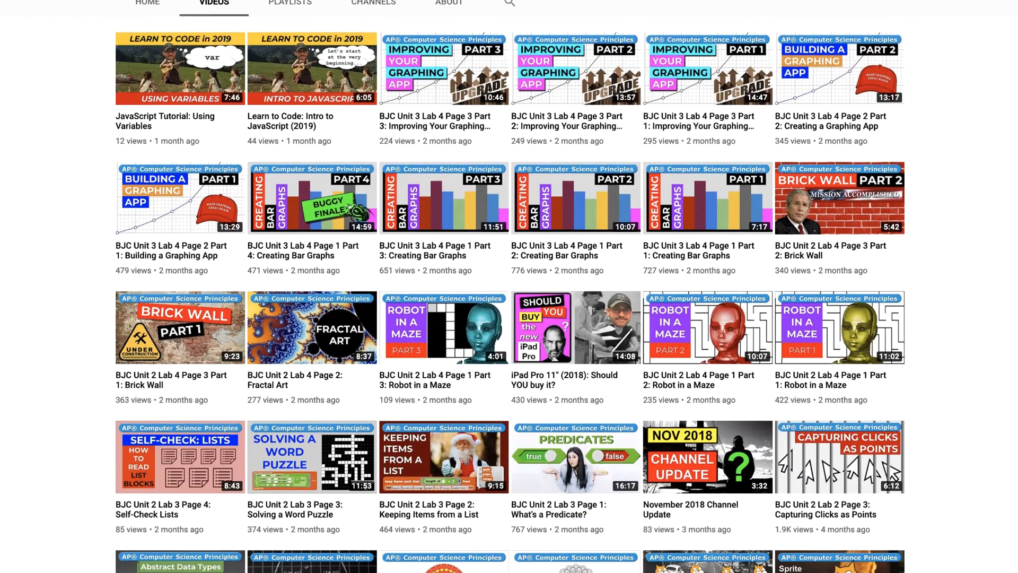
{"action": "scroll", "scroll_direction": "down", "scroll_amount": 3}
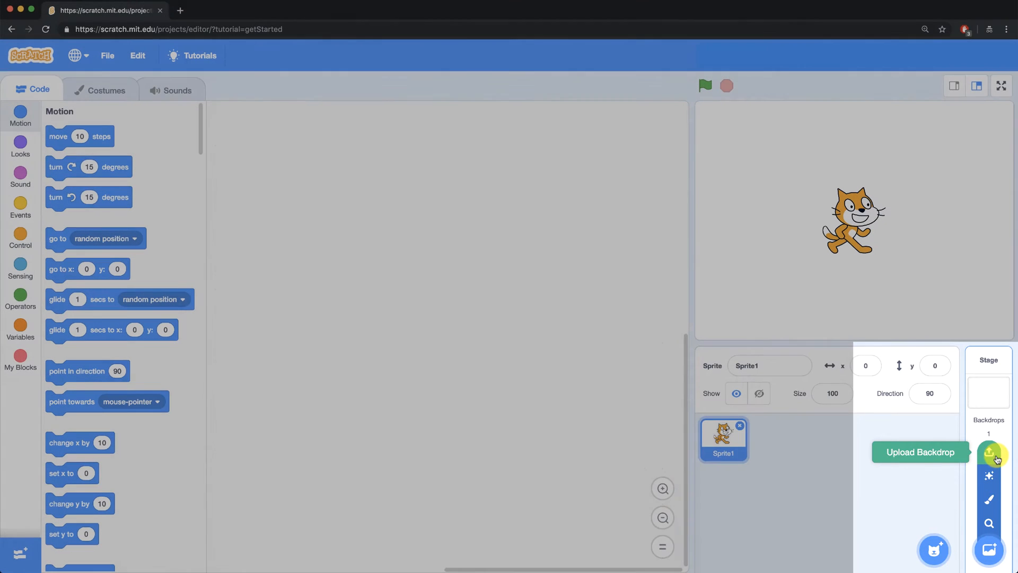
{"action": "mouse_move", "coordinate": [988, 524]}
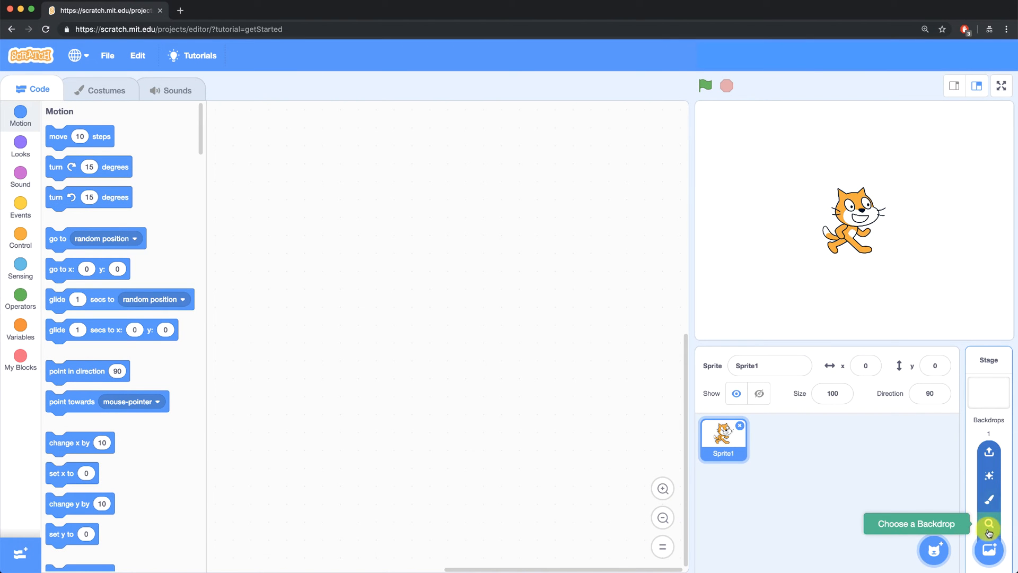
{"action": "left_click", "coordinate": [988, 524]}
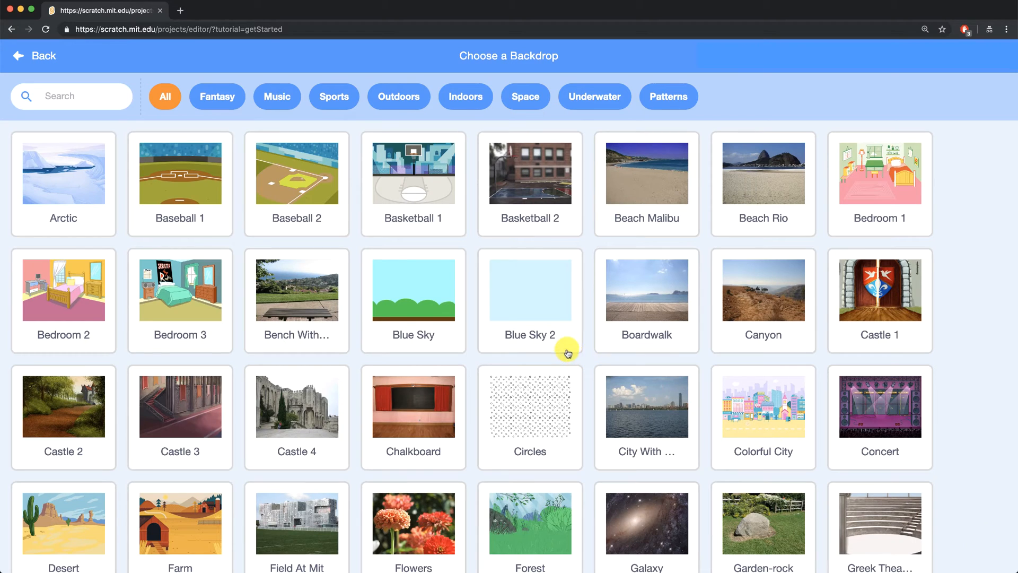
{"action": "left_click", "coordinate": [296, 172]}
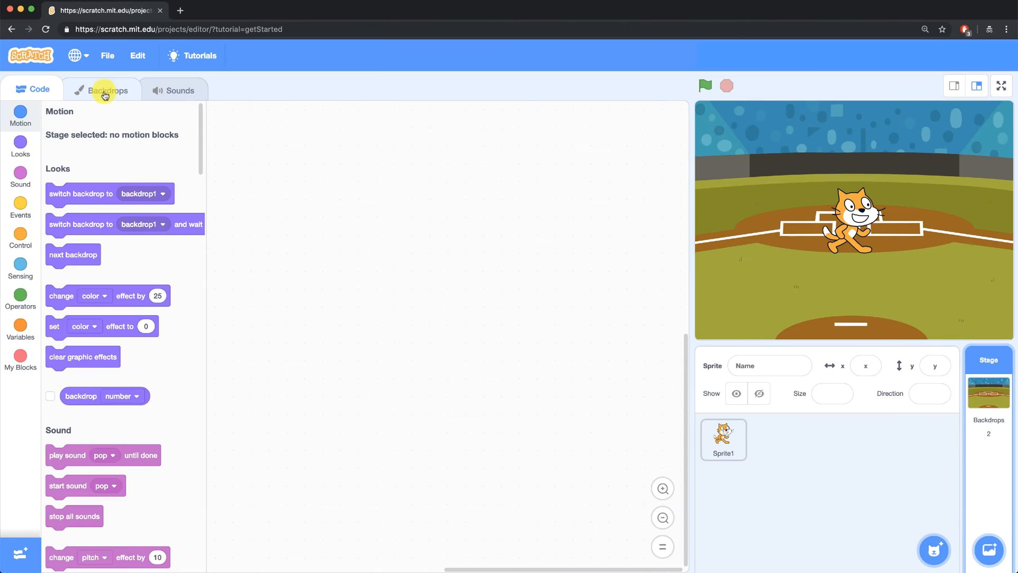
View the backdrop list (backdrop1, Baseball 1) and reopen the backdrop library.
{"action": "left_click", "coordinate": [108, 90]}
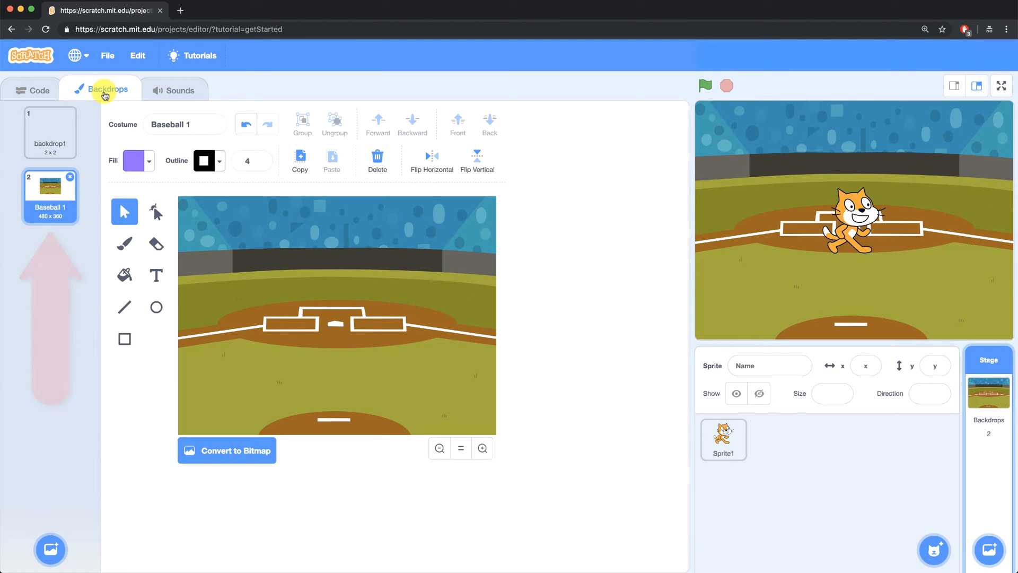
{"action": "mouse_move", "coordinate": [87, 550]}
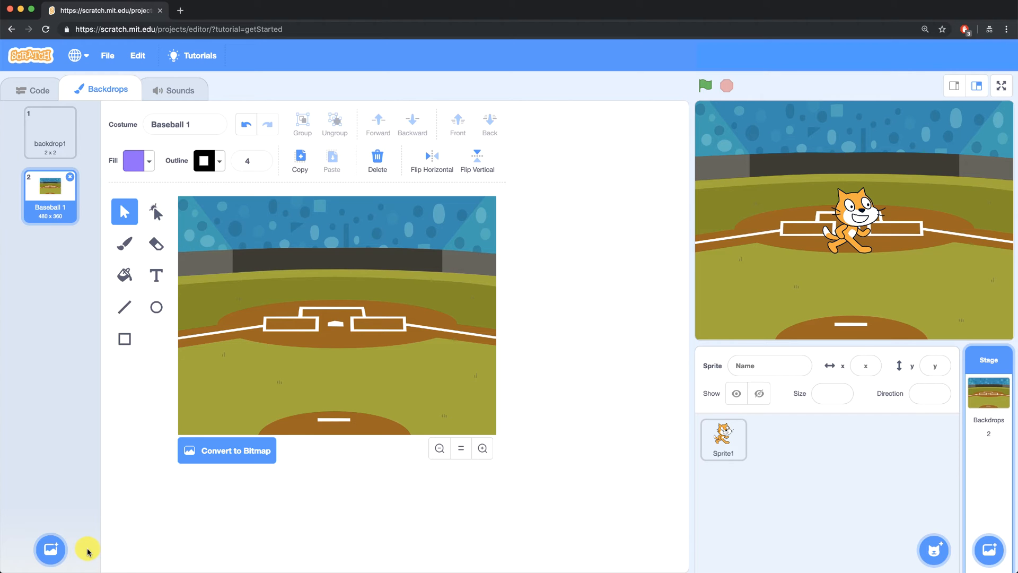
{"action": "left_click", "coordinate": [50, 549]}
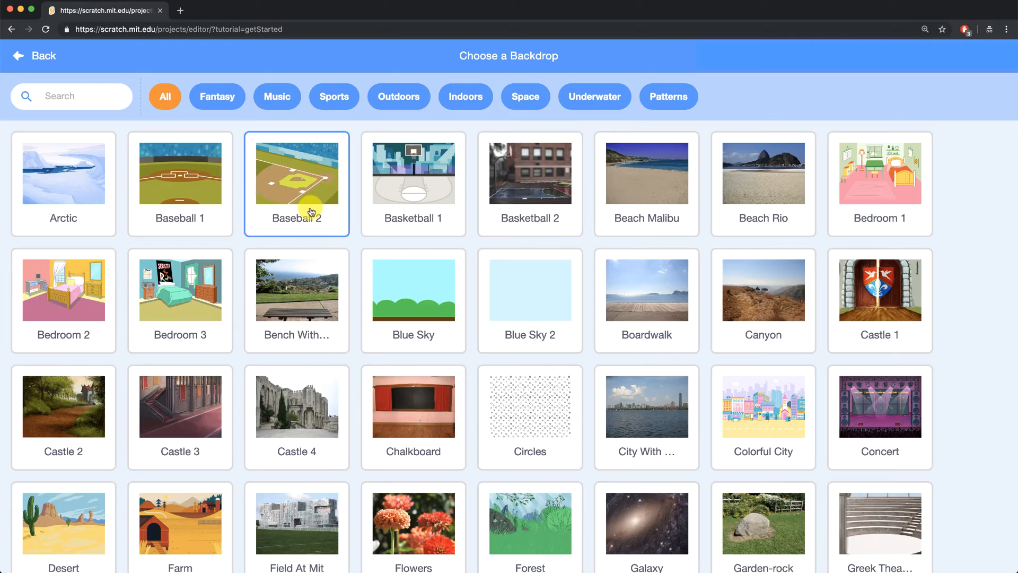
Add Baseball 2 as the third backdrop and return to the Code area.
{"action": "left_click", "coordinate": [296, 172]}
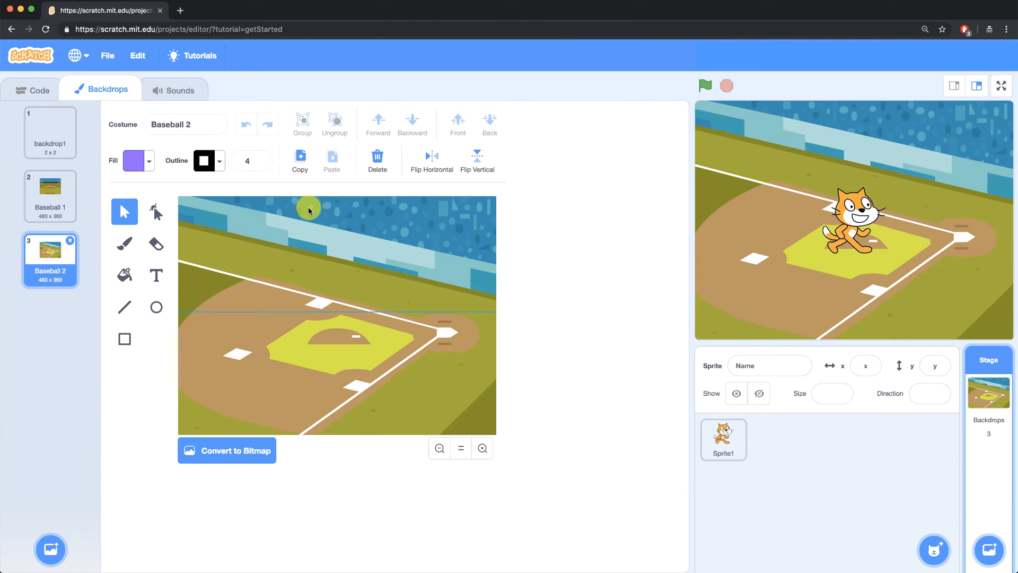
{"action": "mouse_move", "coordinate": [290, 124]}
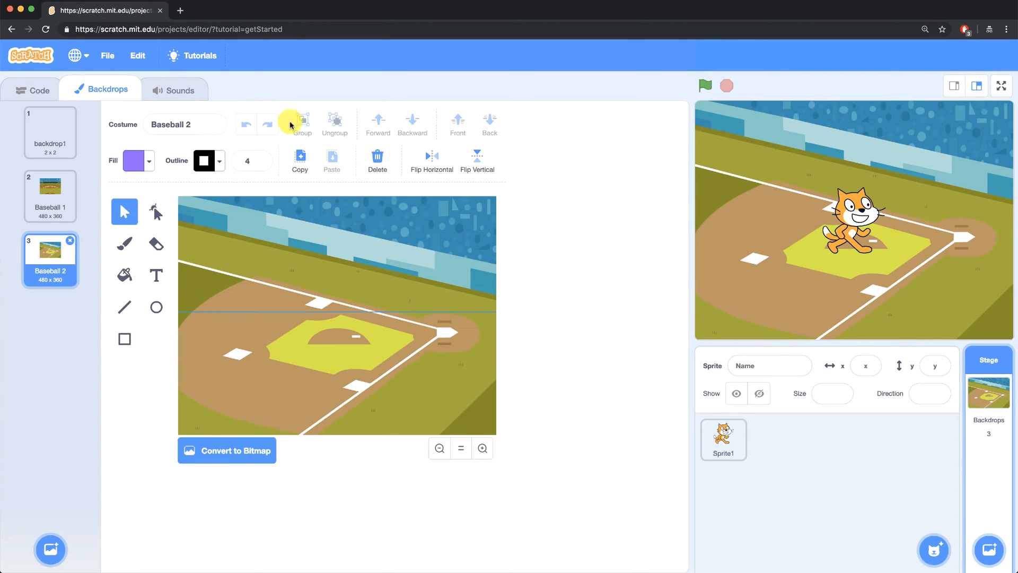
{"action": "left_click", "coordinate": [38, 90]}
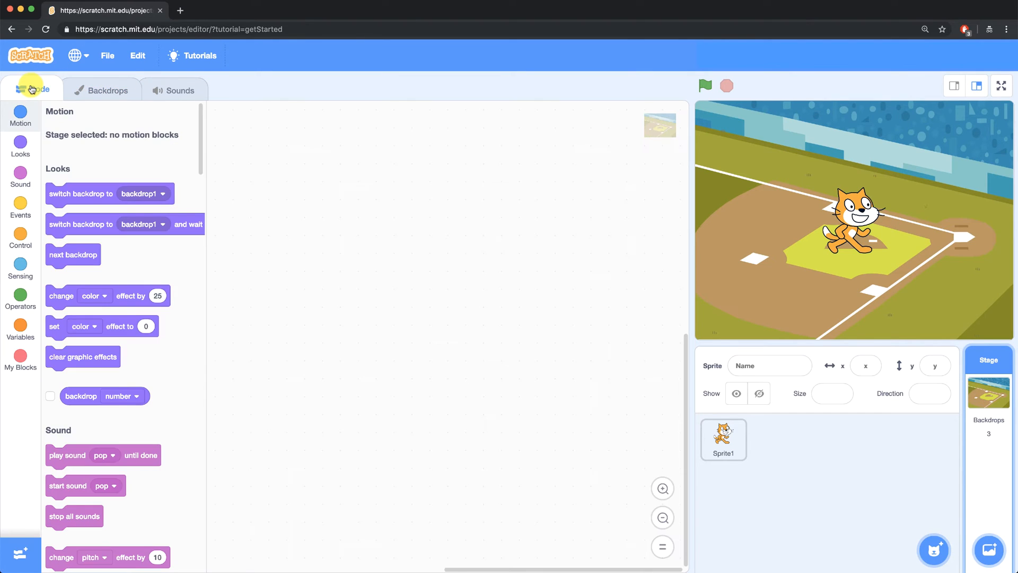
Build a stage script 'when green flag clicked, switch backdrop to Baseball 1' and test it.
{"action": "left_click", "coordinate": [21, 208]}
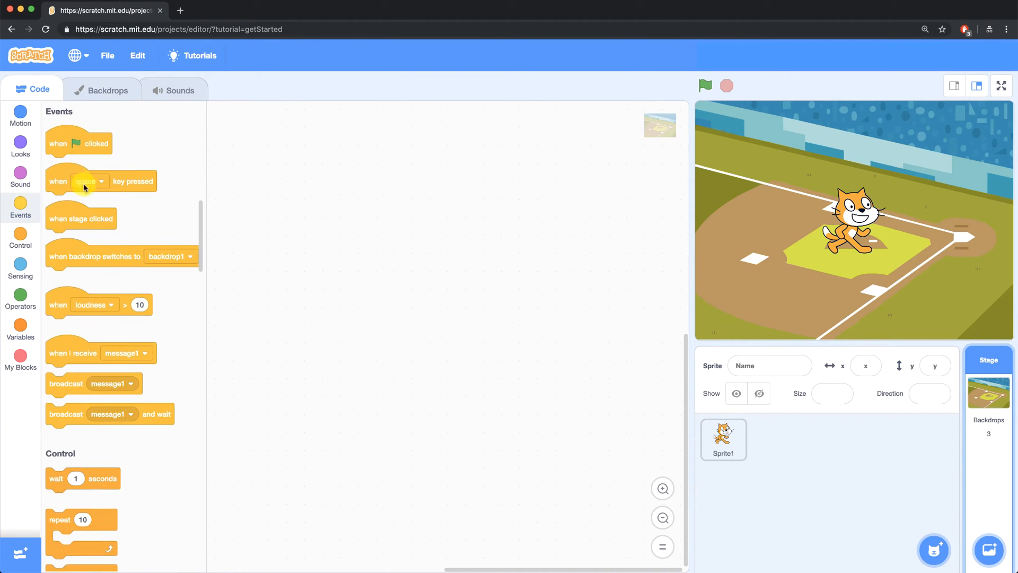
{"action": "left_click_drag", "start_coordinate": [78, 142], "coordinate": [261, 136]}
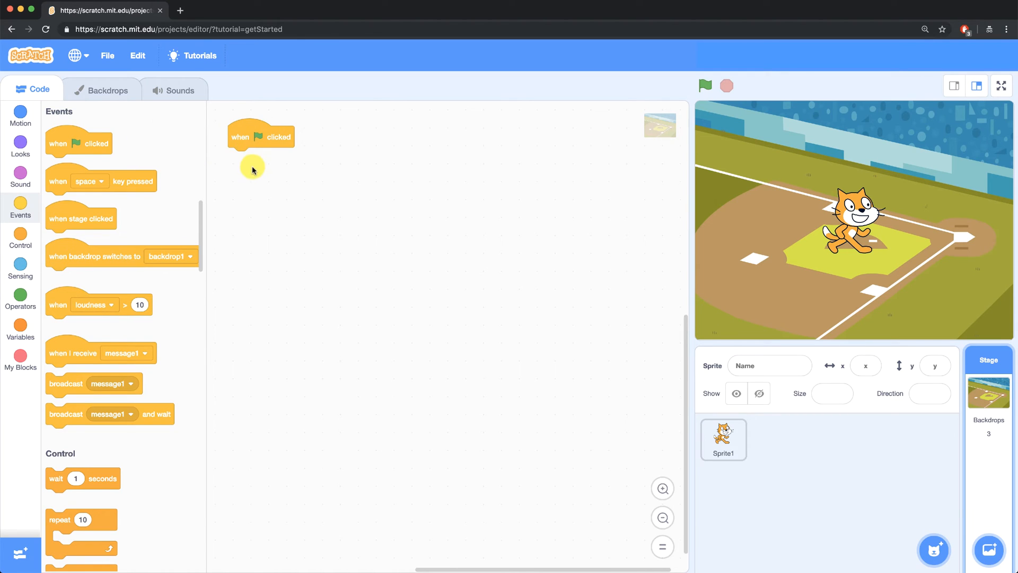
{"action": "mouse_move", "coordinate": [63, 142]}
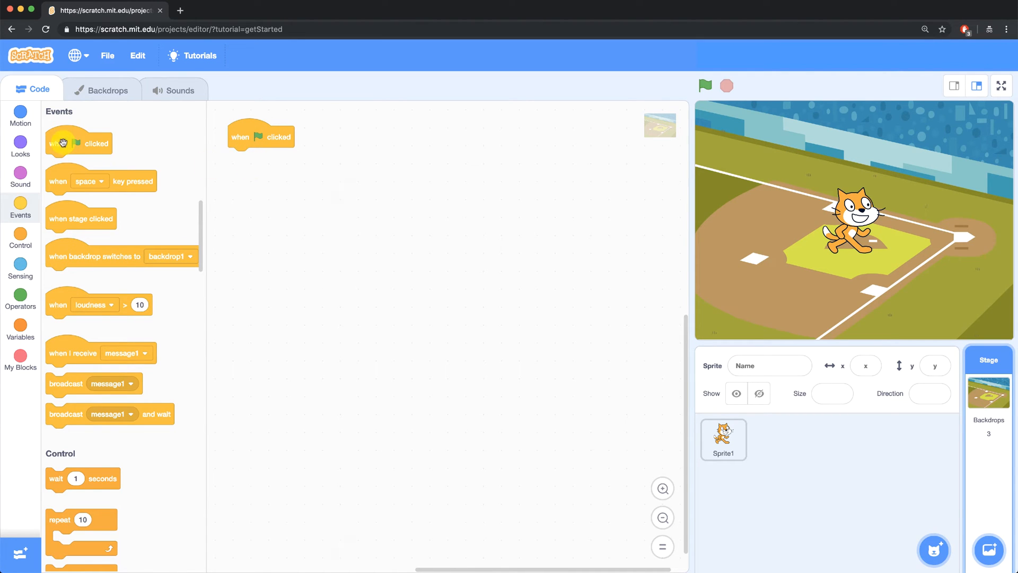
{"action": "left_click", "coordinate": [21, 142]}
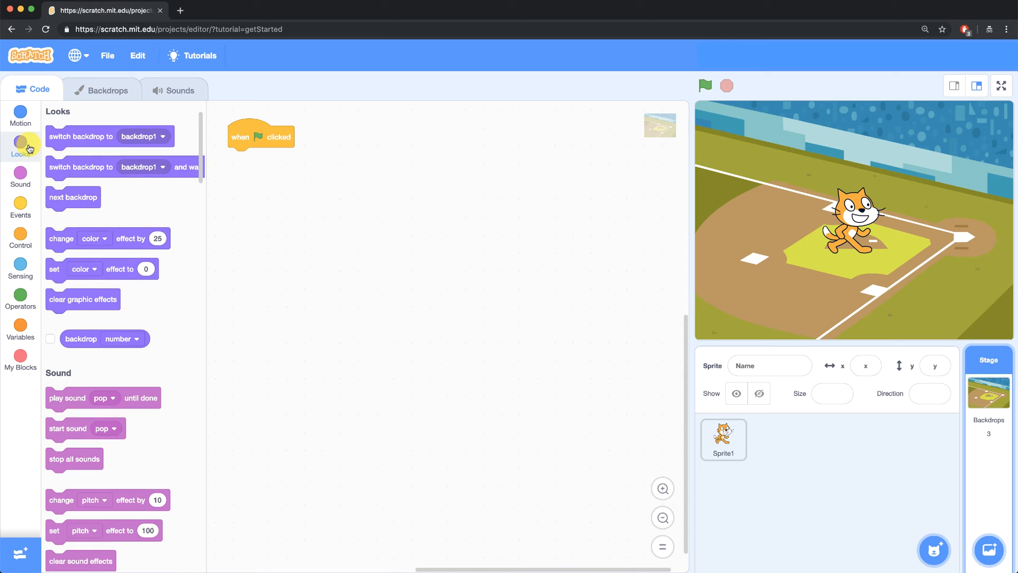
{"action": "left_click_drag", "start_coordinate": [81, 136], "coordinate": [289, 159]}
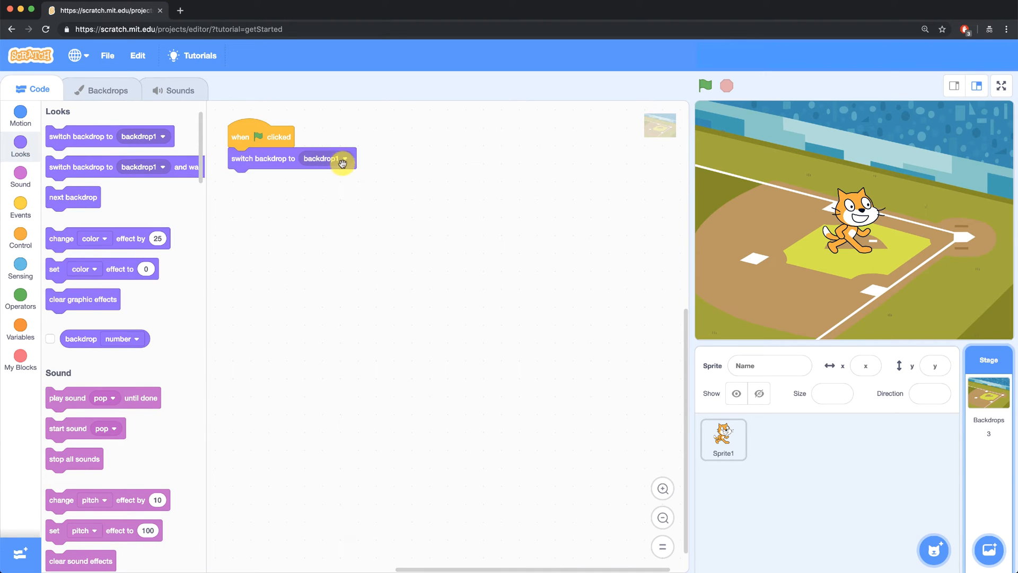
{"action": "left_click", "coordinate": [324, 158]}
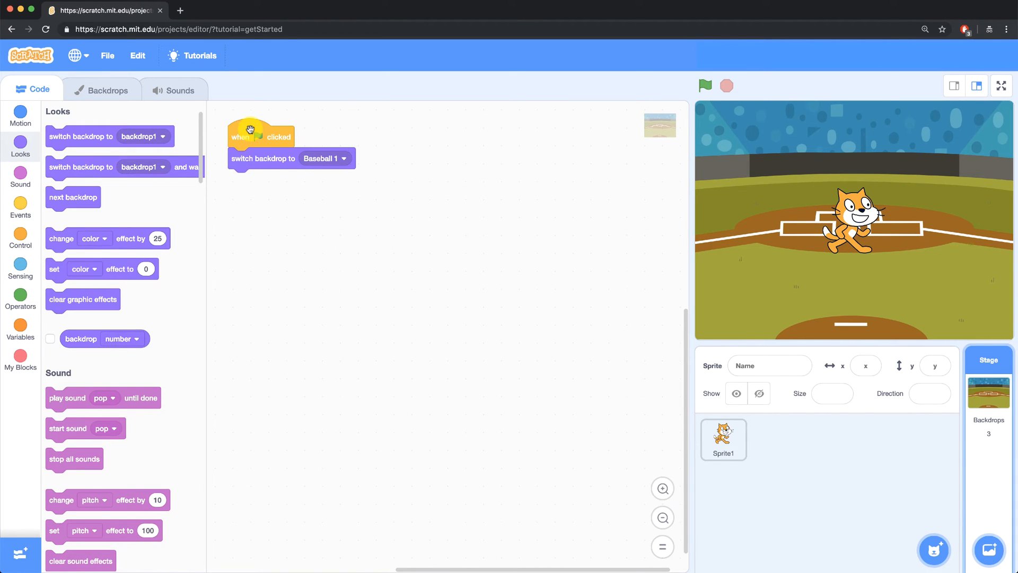
{"action": "left_click", "coordinate": [20, 116]}
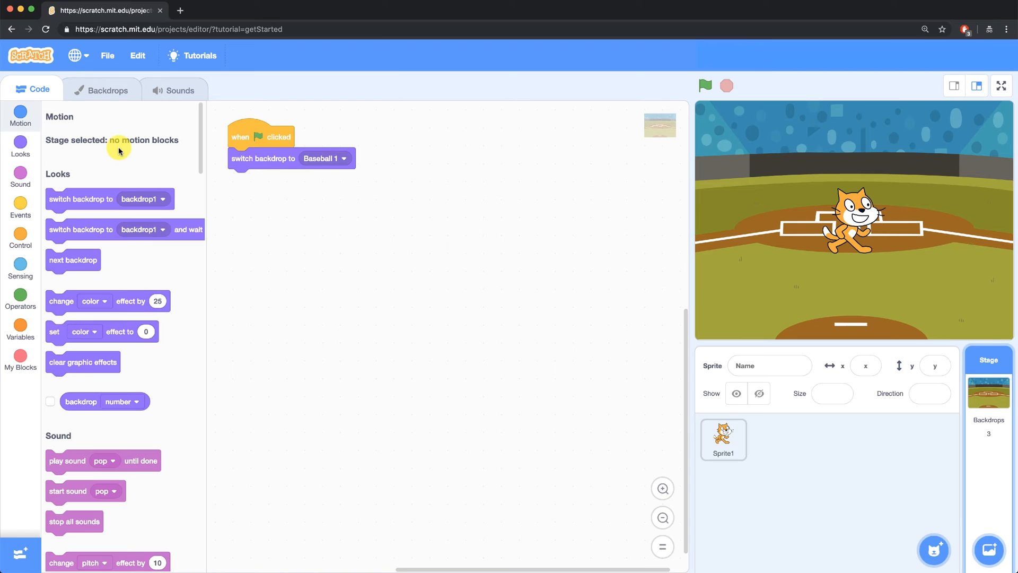
{"action": "mouse_move", "coordinate": [639, 405]}
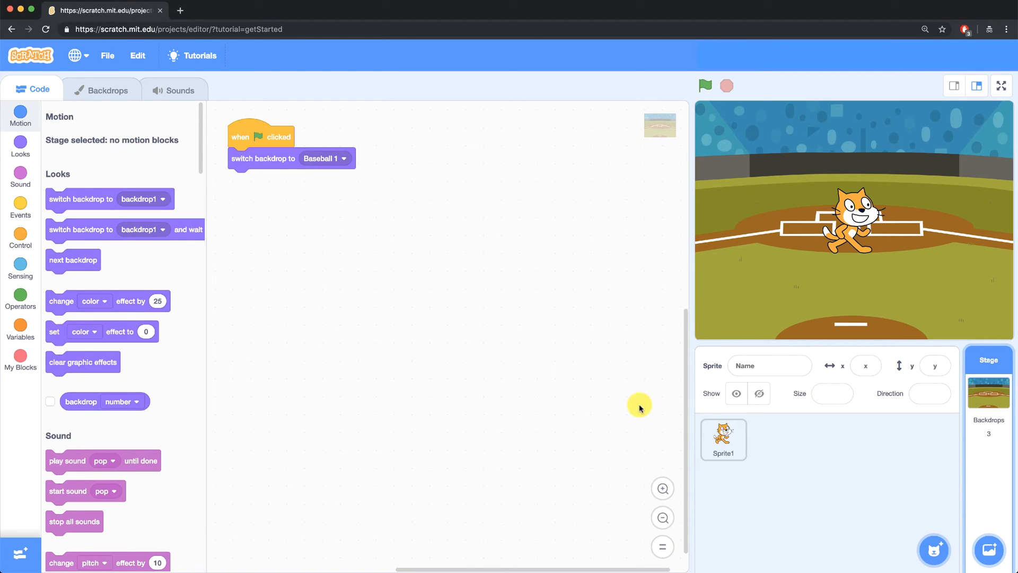
Make the cat's script switch to Baseball 2 after its 2-second line, then test it.
{"action": "left_click", "coordinate": [722, 439]}
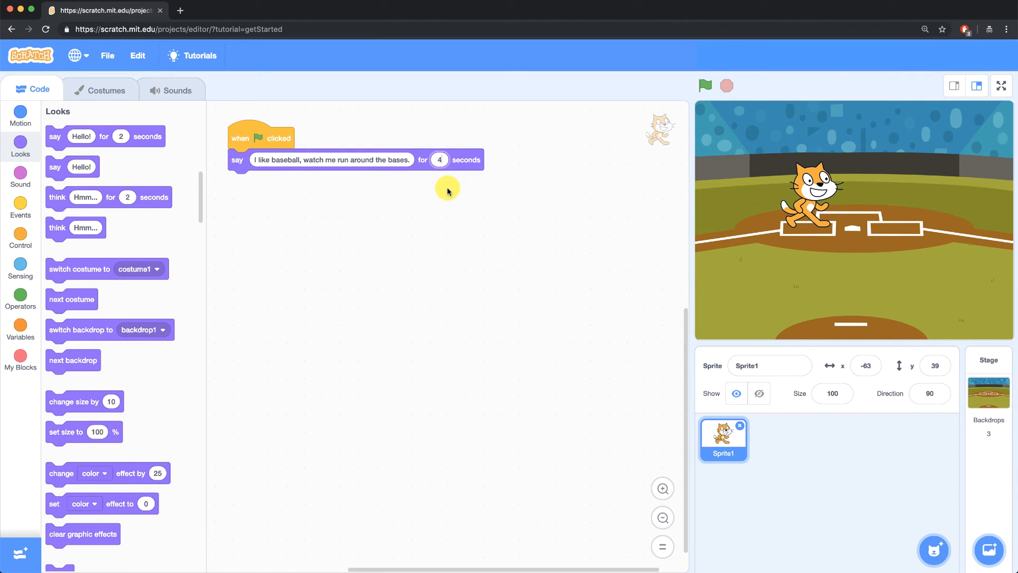
{"action": "mouse_move", "coordinate": [200, 296]}
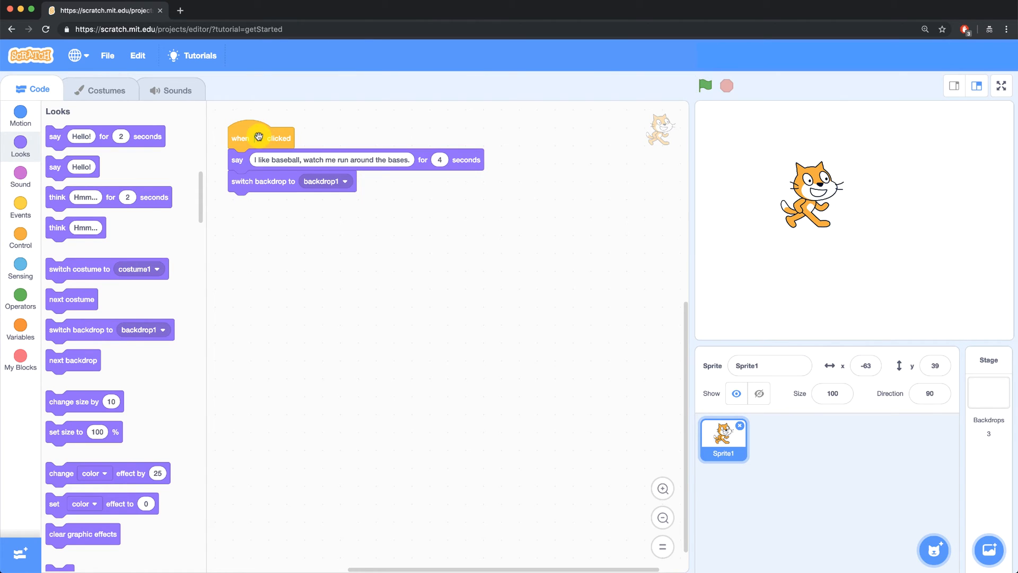
{"action": "mouse_move", "coordinate": [362, 203]}
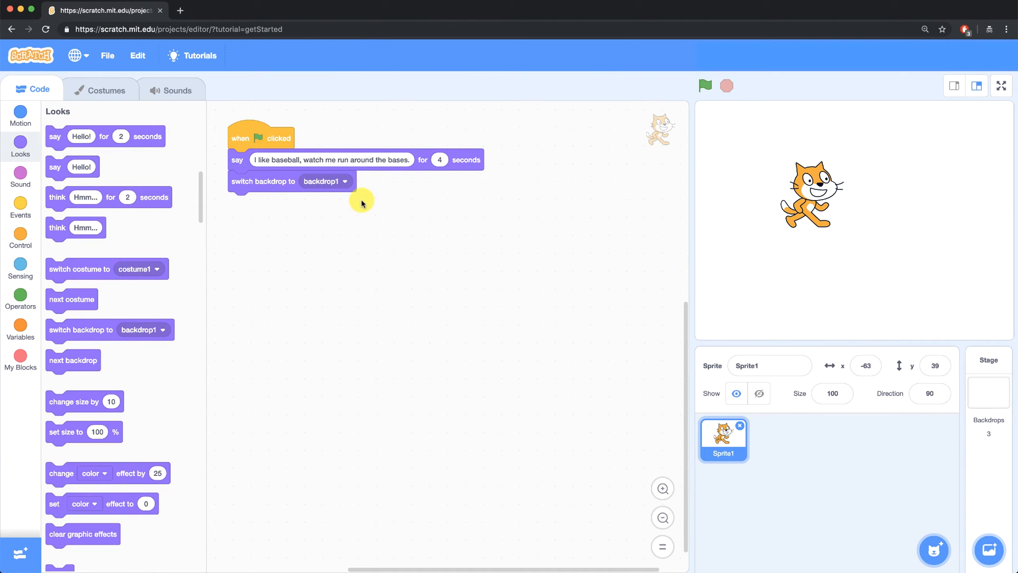
{"action": "left_click", "coordinate": [325, 181]}
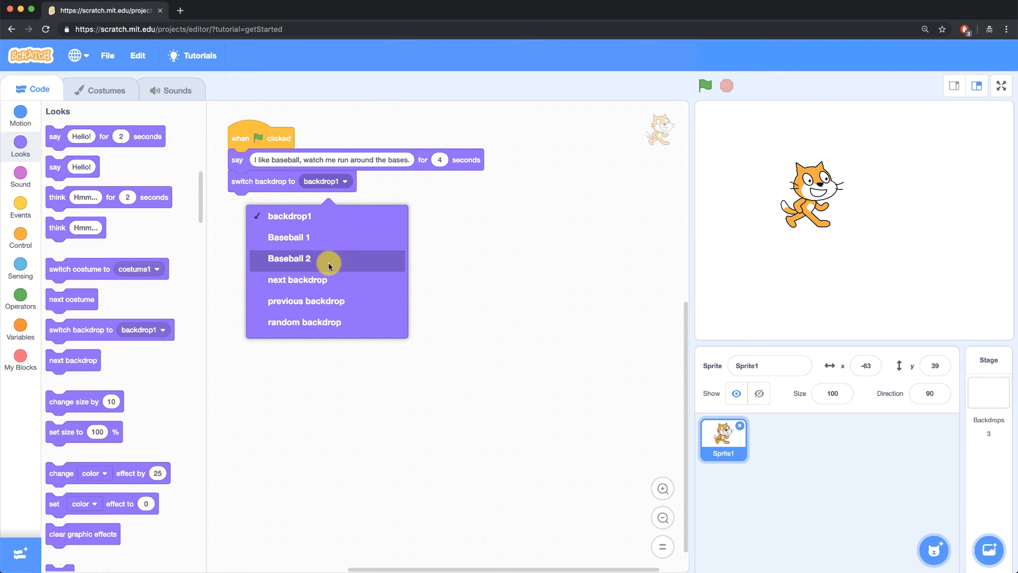
{"action": "left_click", "coordinate": [289, 258]}
{"action": "type", "text": "2"}
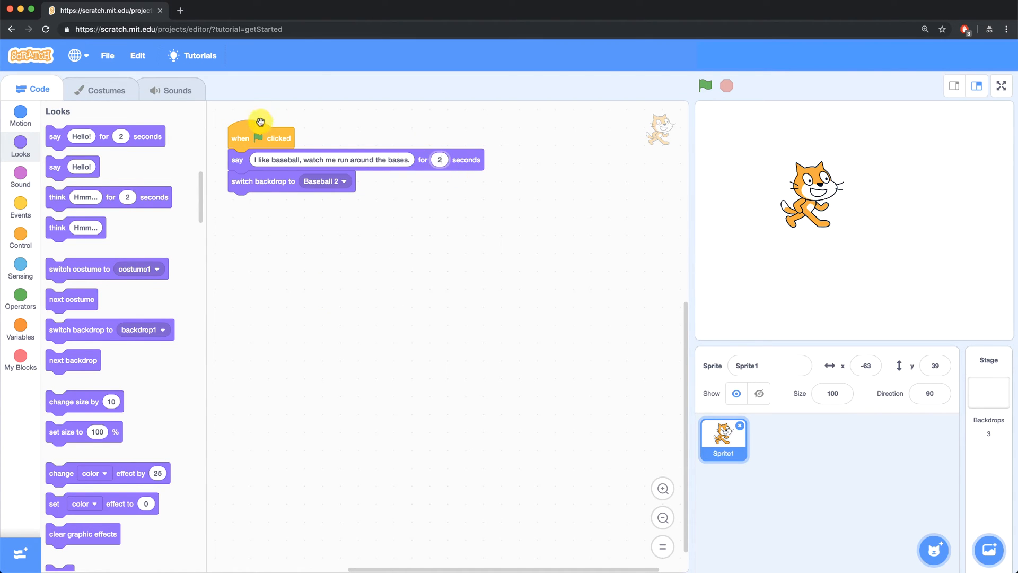
{"action": "left_click", "coordinate": [705, 85]}
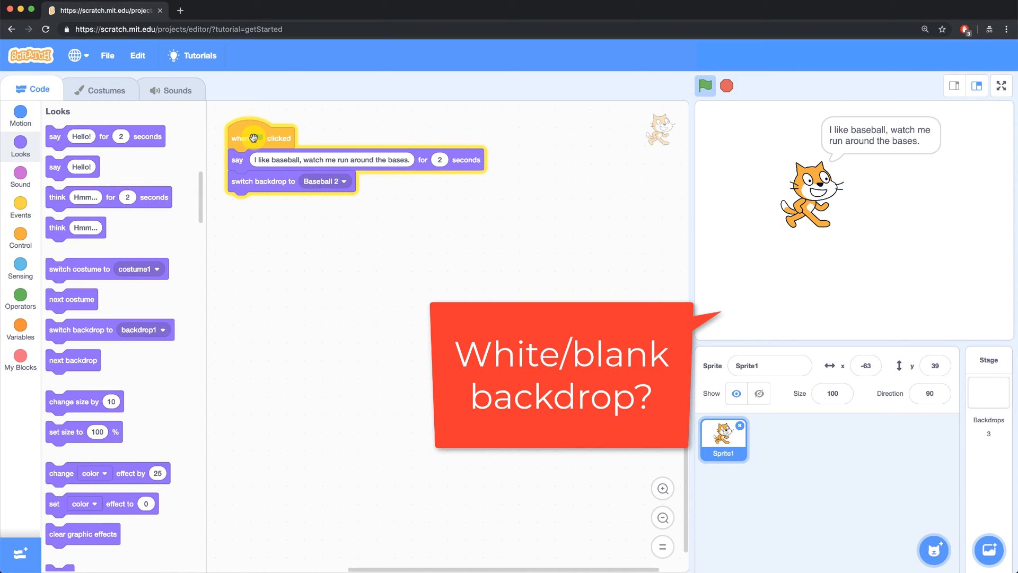
{"action": "left_click", "coordinate": [705, 85]}
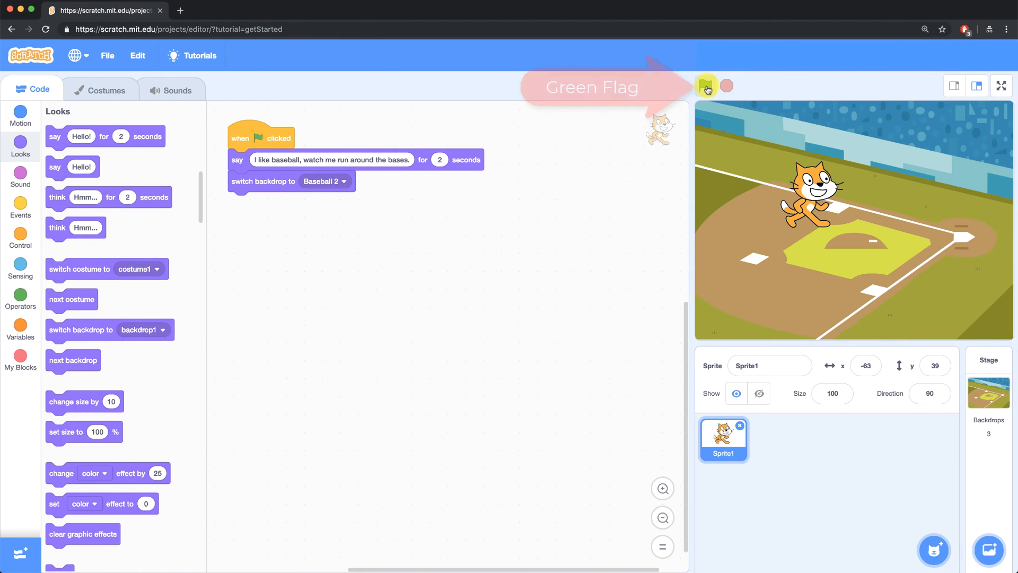
Position the cat at x -61, y 35 first and x 173, y 37 after the switch, removing a duplicate block.
{"action": "left_click", "coordinate": [705, 86]}
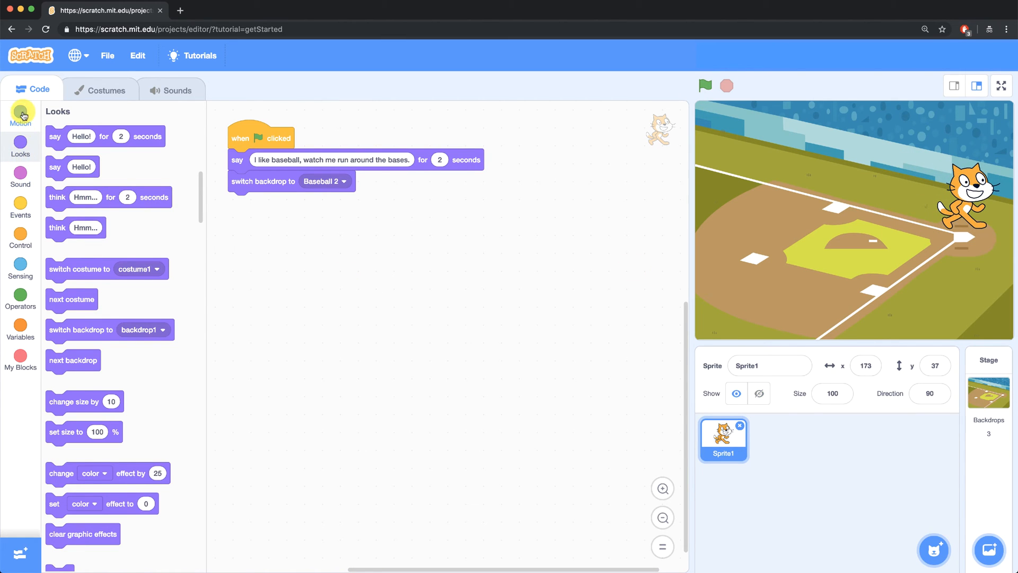
{"action": "left_click", "coordinate": [21, 115]}
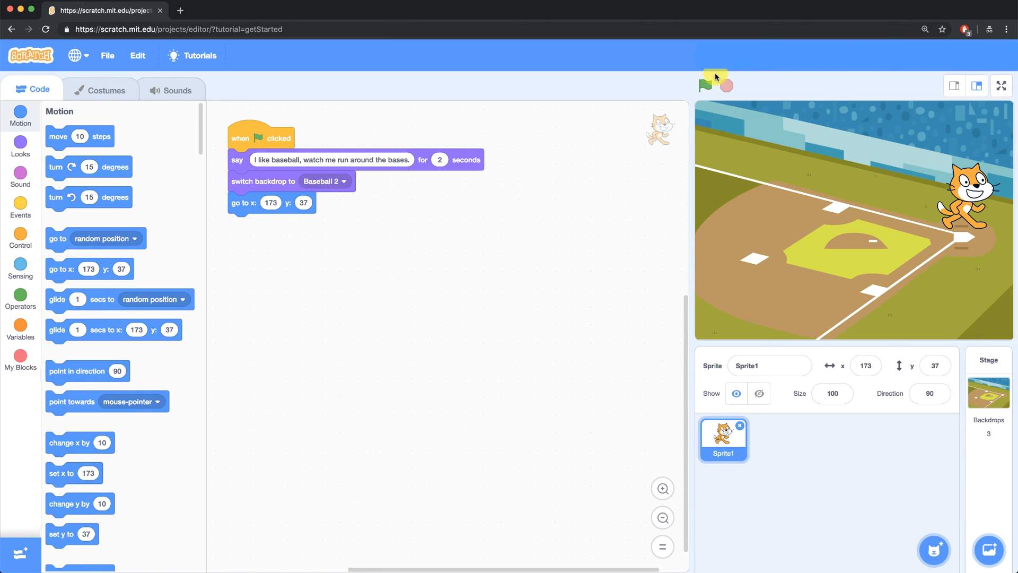
{"action": "left_click", "coordinate": [709, 85]}
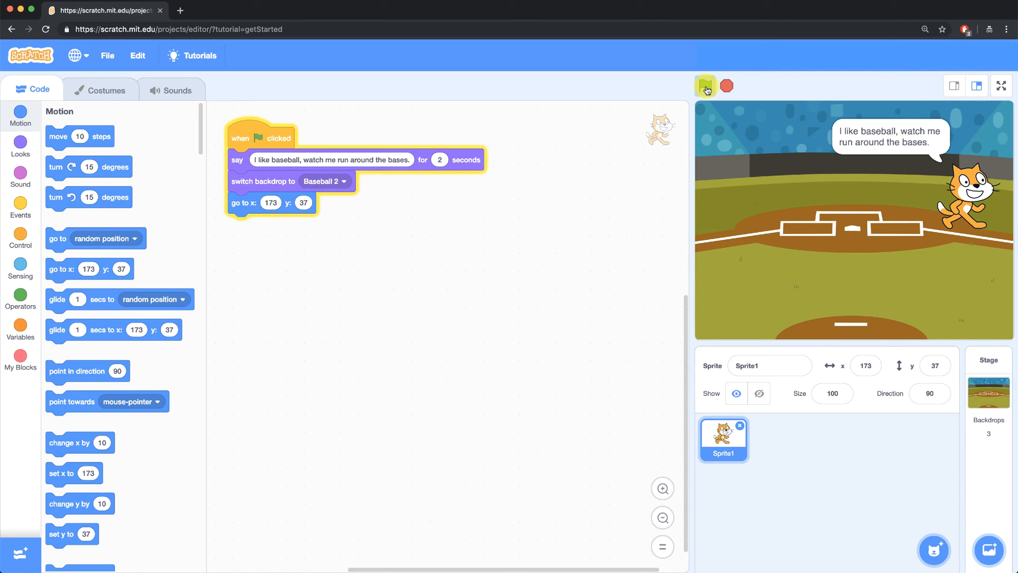
{"action": "left_click", "coordinate": [706, 85]}
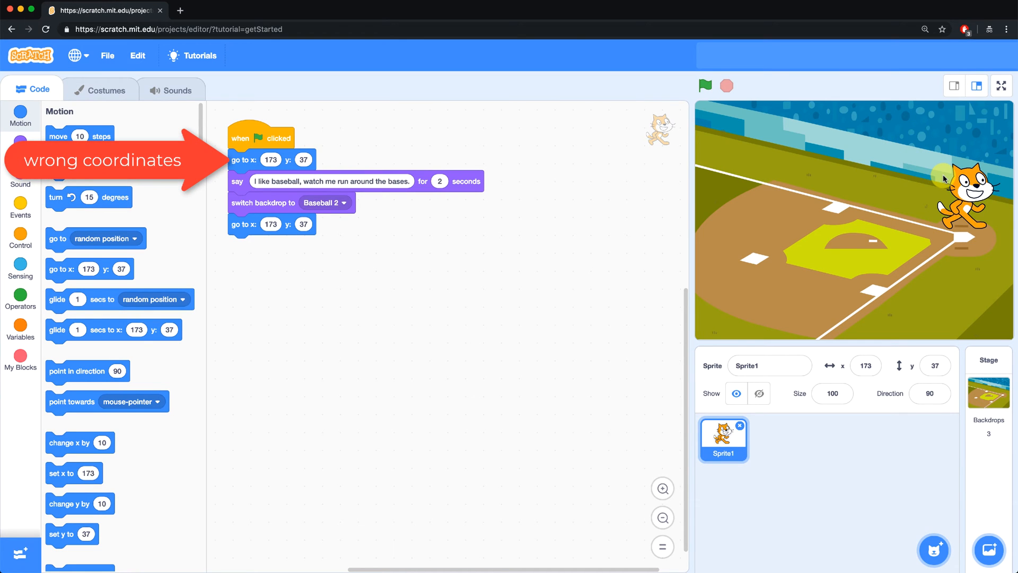
{"action": "left_click", "coordinate": [704, 85]}
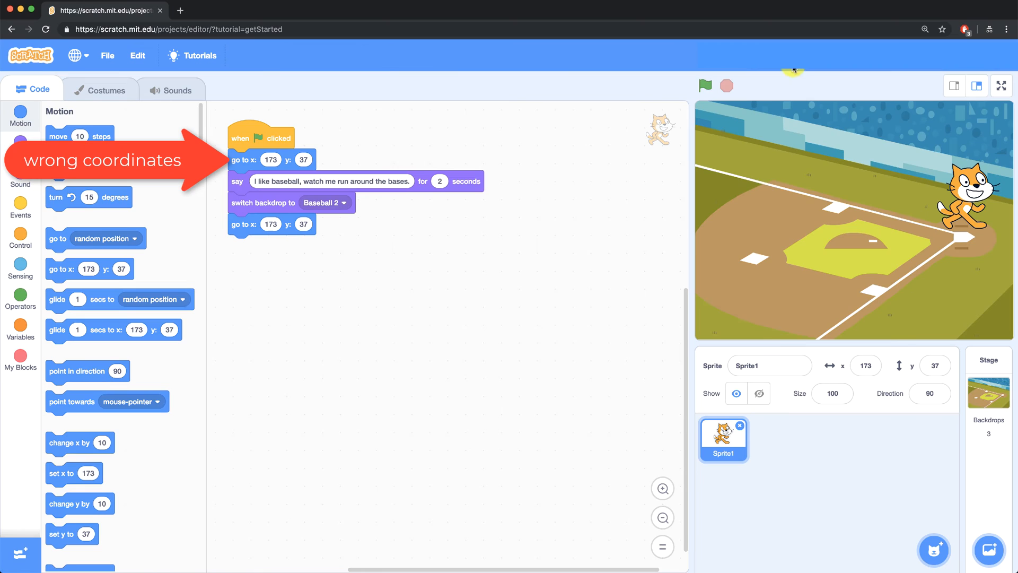
{"action": "left_click", "coordinate": [704, 85]}
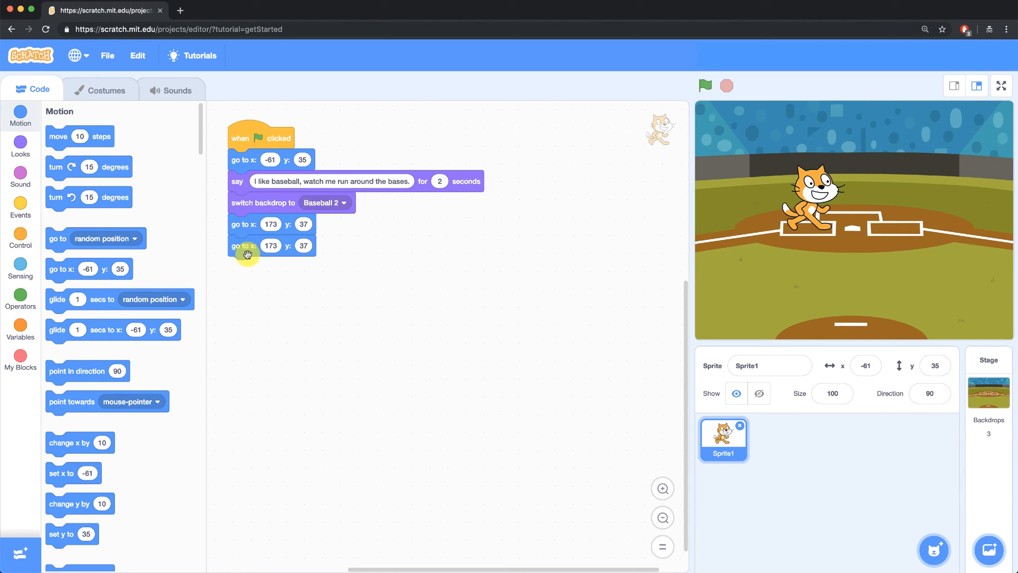
{"action": "left_click", "coordinate": [246, 245]}
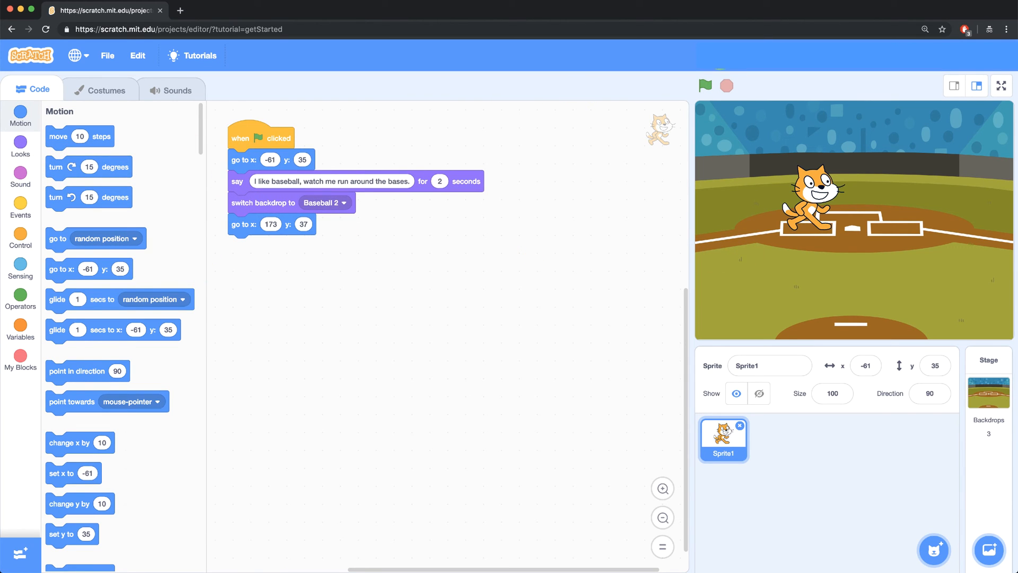
{"action": "left_click", "coordinate": [705, 85]}
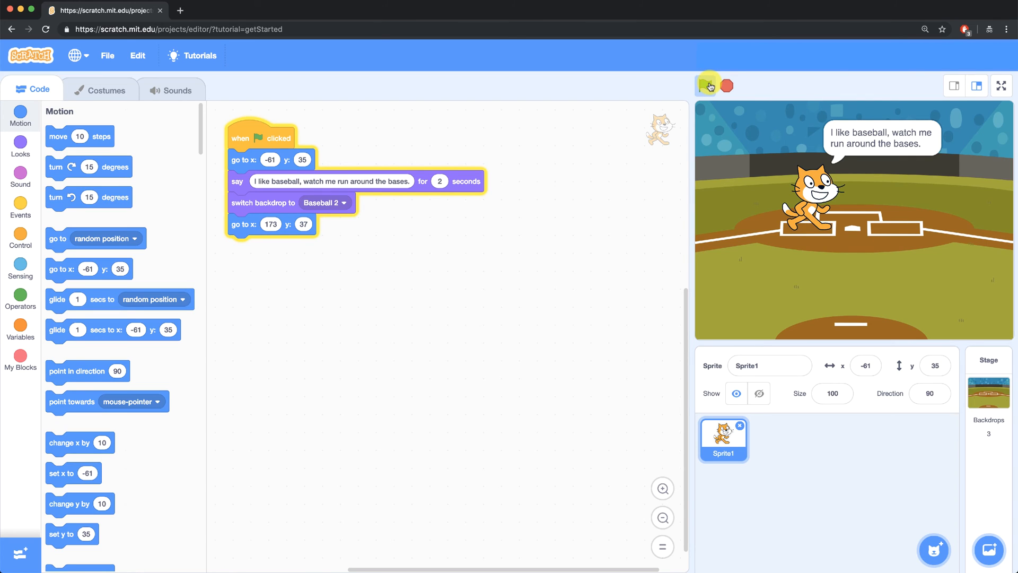
Run the project repeatedly to watch the cat glide via -15,67; -135,-18; 40,-65 to 176,21.
{"action": "left_click", "coordinate": [707, 85]}
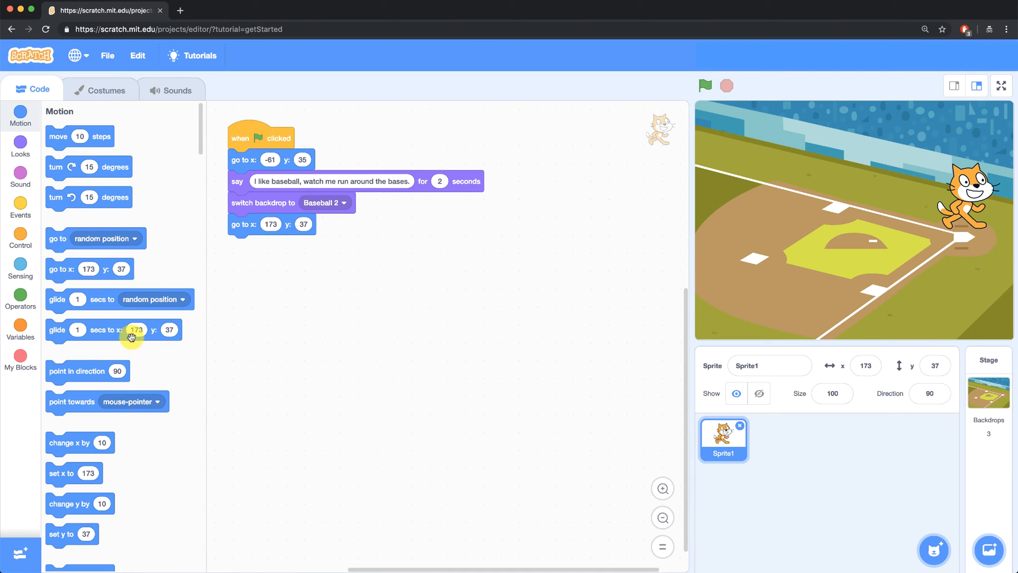
{"action": "mouse_move", "coordinate": [87, 347]}
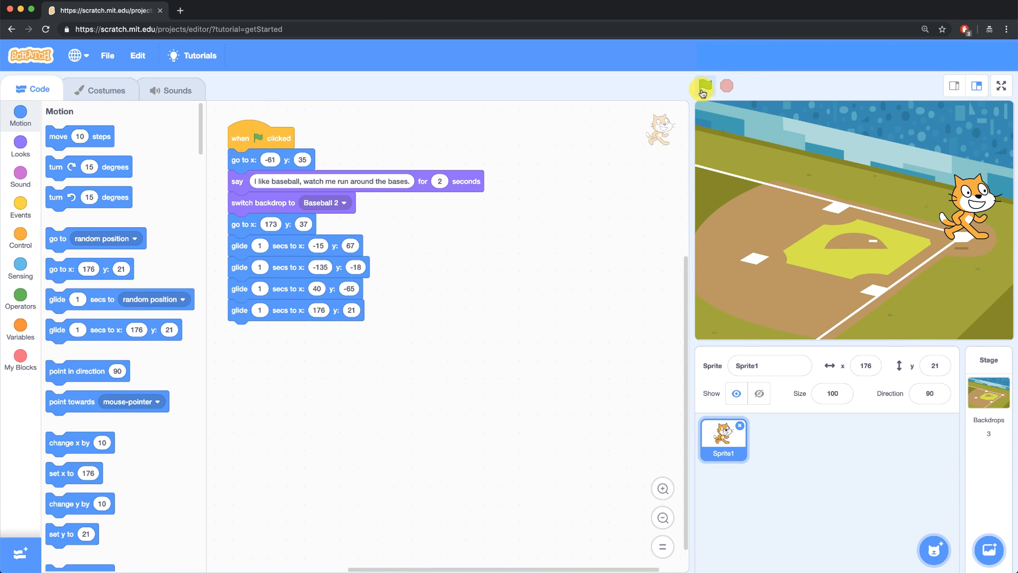
{"action": "left_click", "coordinate": [700, 86]}
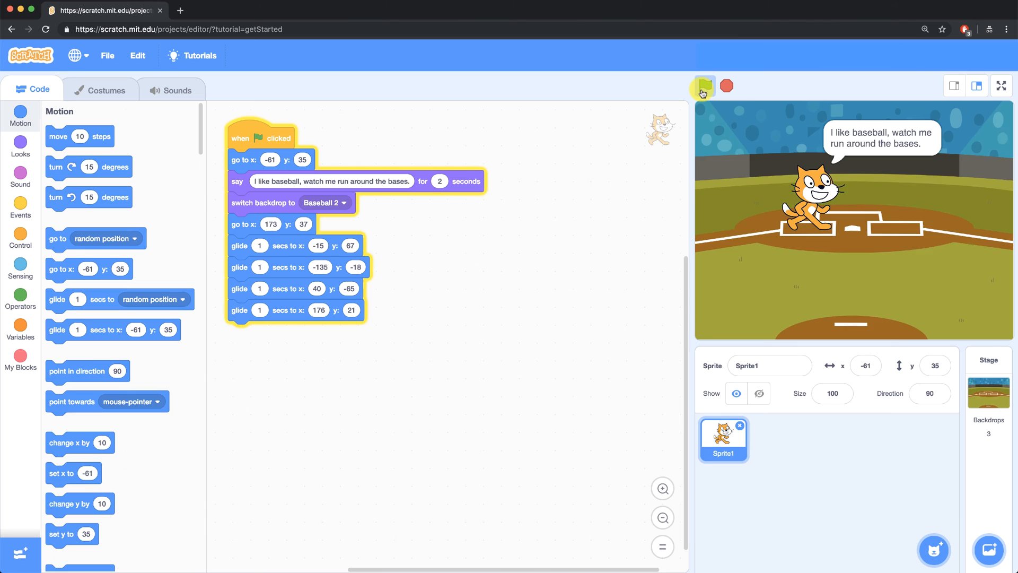
{"action": "left_click", "coordinate": [704, 85]}
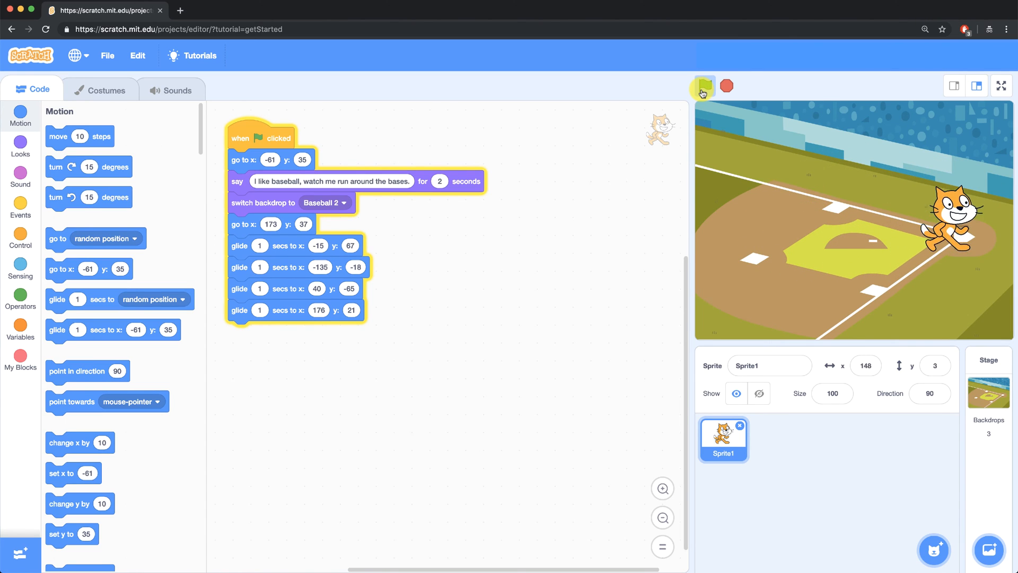
{"action": "left_click", "coordinate": [702, 85]}
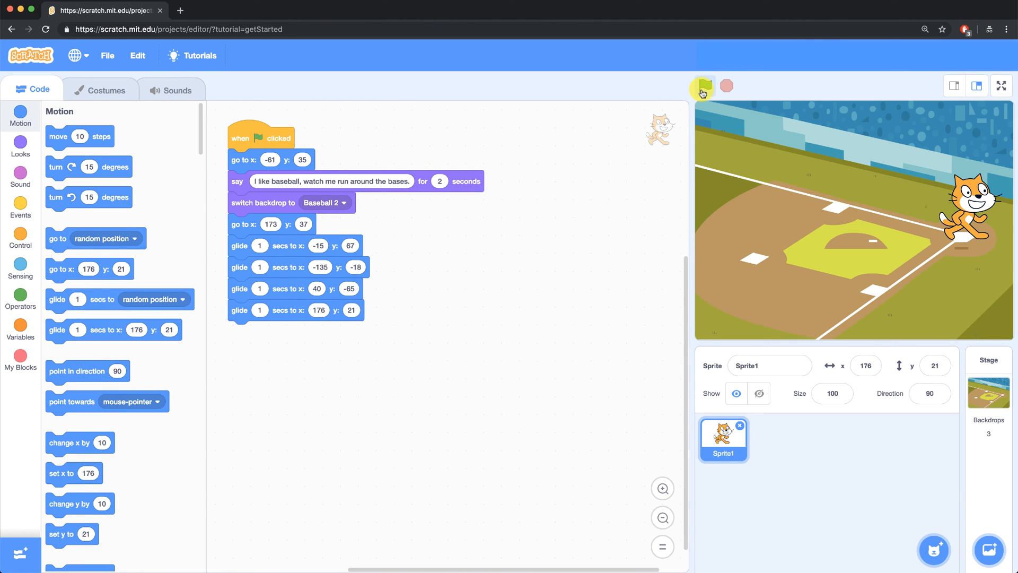
{"action": "left_click", "coordinate": [702, 86]}
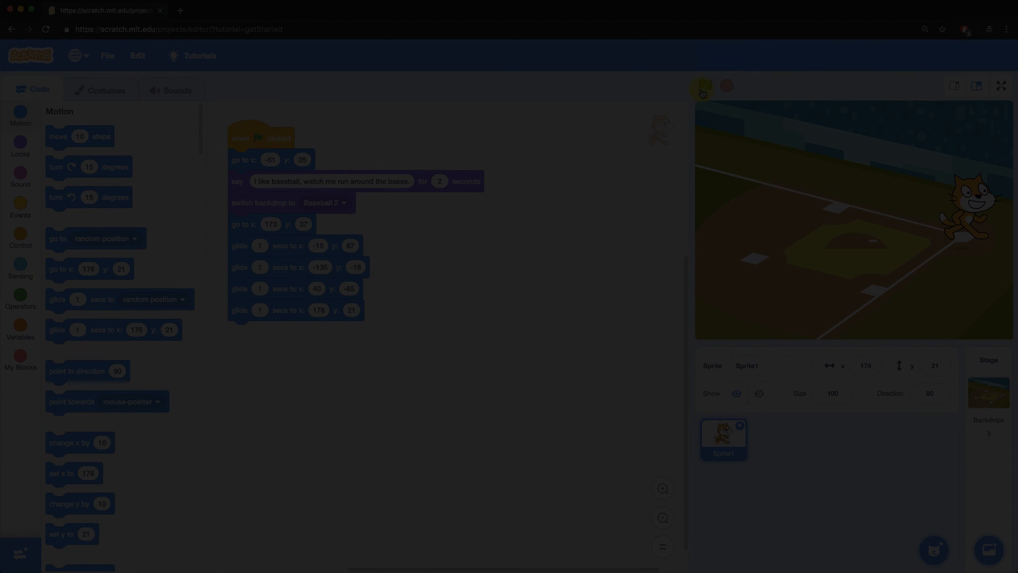